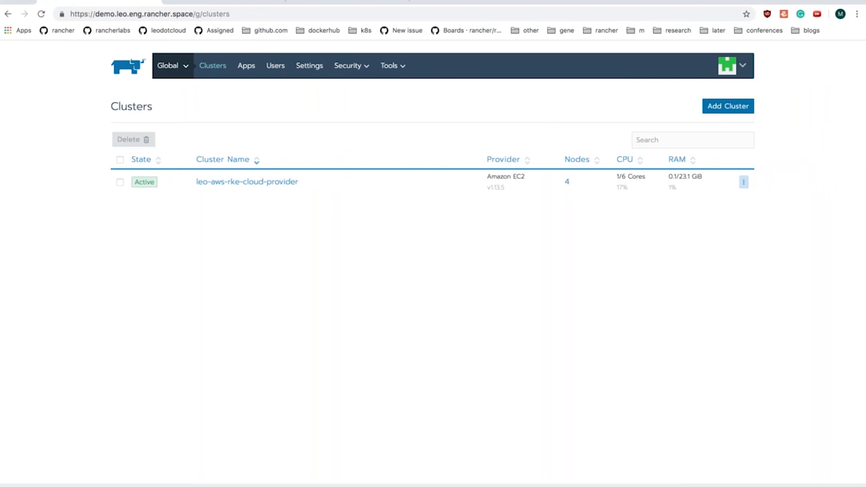
- From the Default project's workloads, start a deployment named bravo as a scalable deployment of 1 pod
left_click(169, 65)
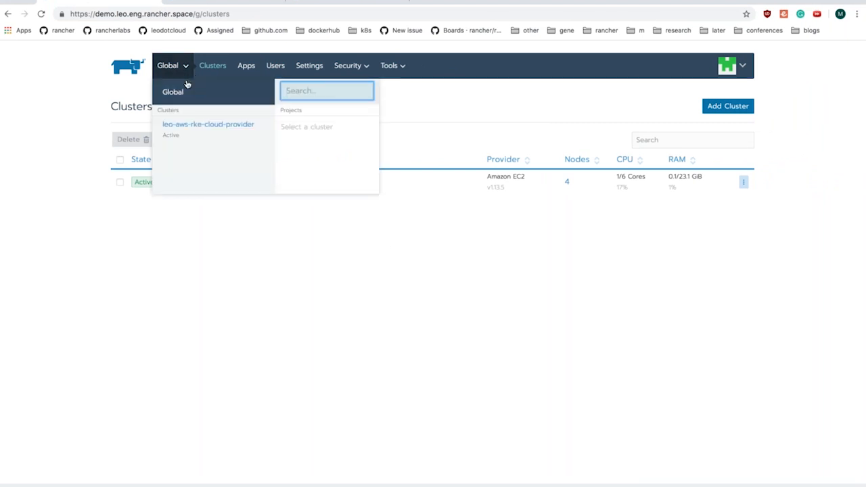
mouse_move(208, 124)
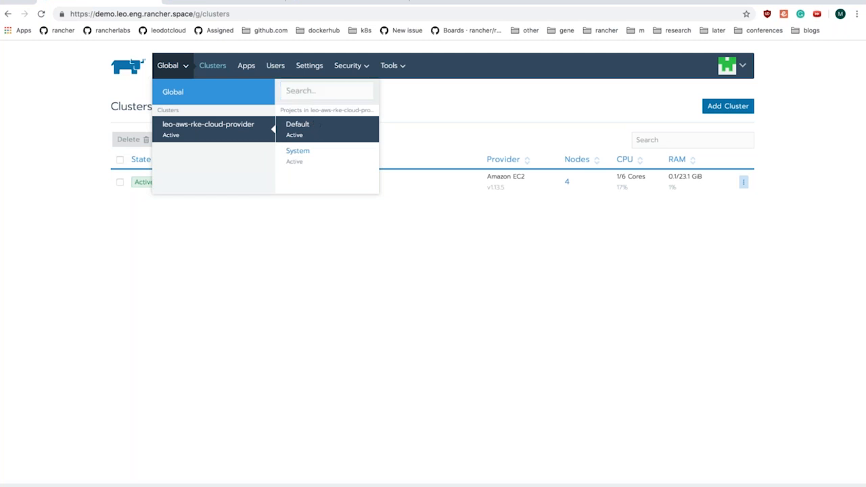
left_click(298, 123)
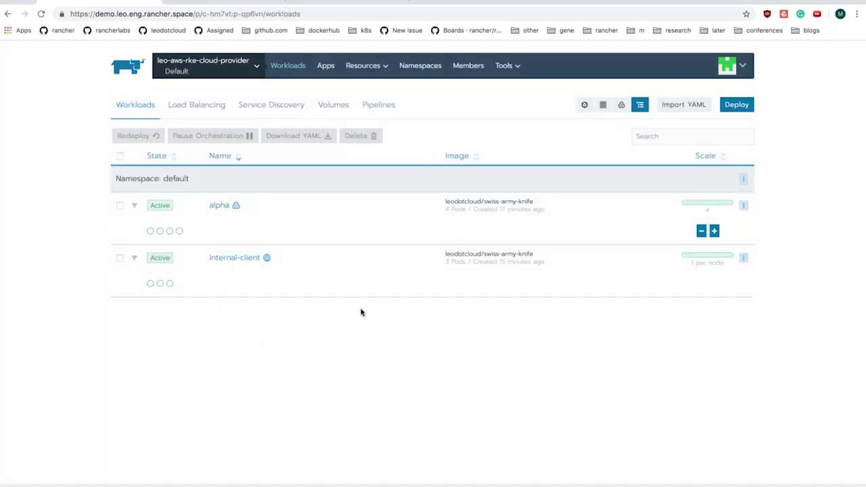
left_click(736, 105)
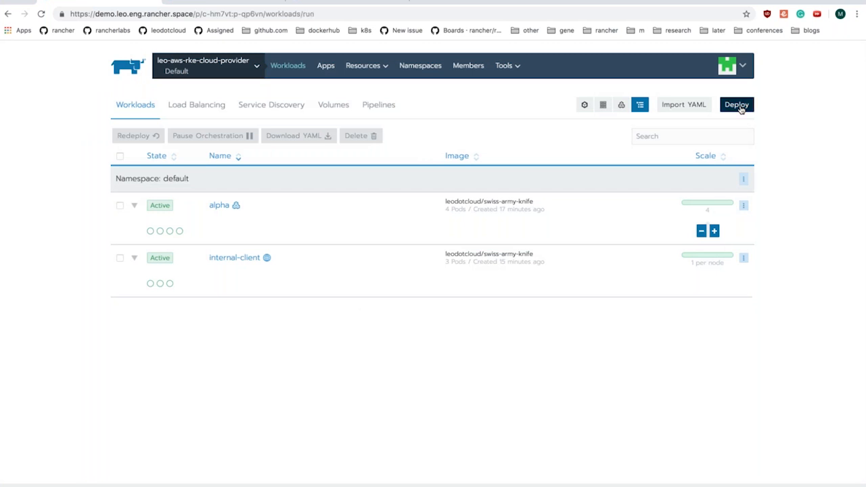
left_click(735, 105)
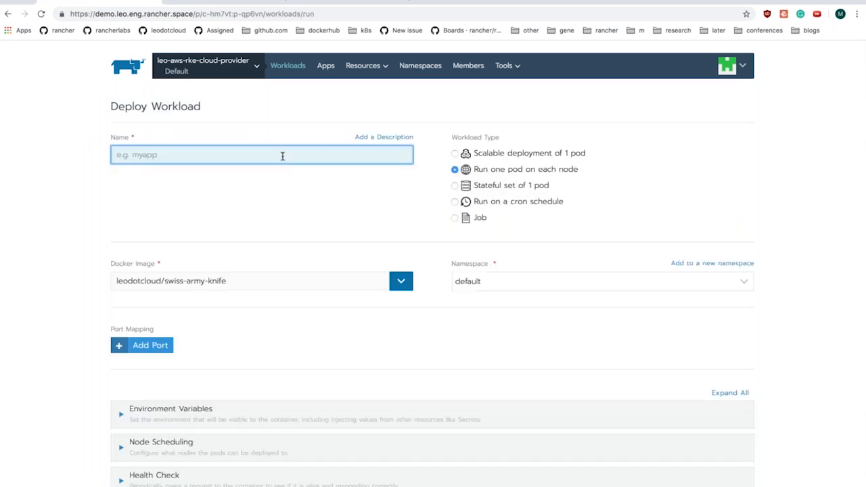
type("bravo")
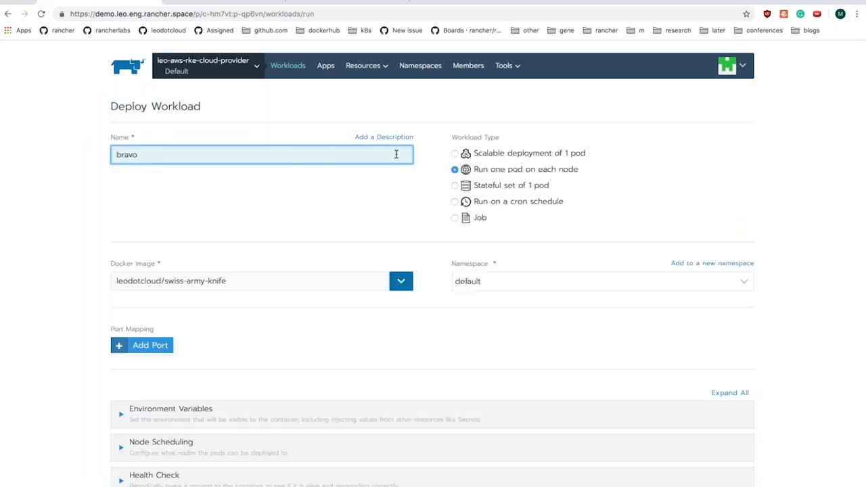
left_click(454, 153)
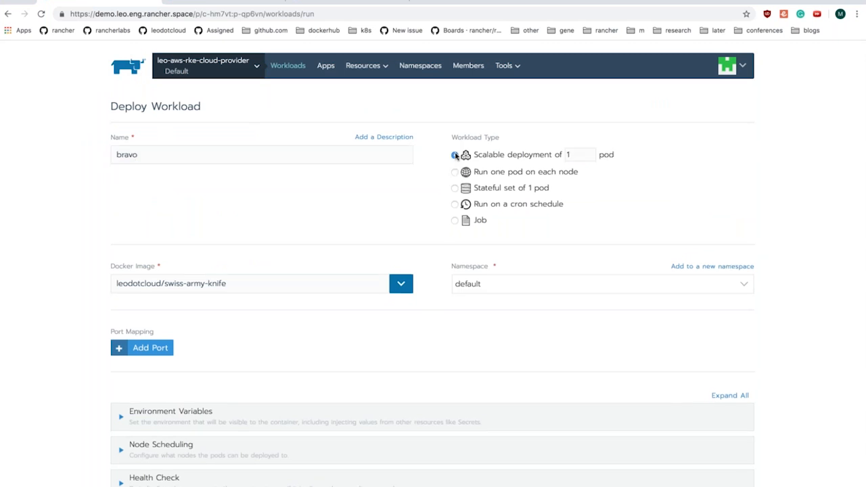
left_click(455, 154)
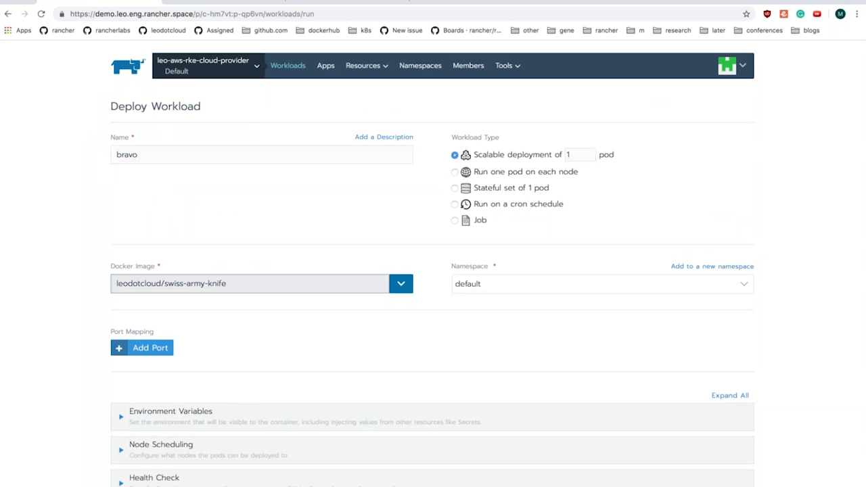
- Add a port mapping publishing container port 9002 as a NodePort listening on 32092
scroll("down", 3)
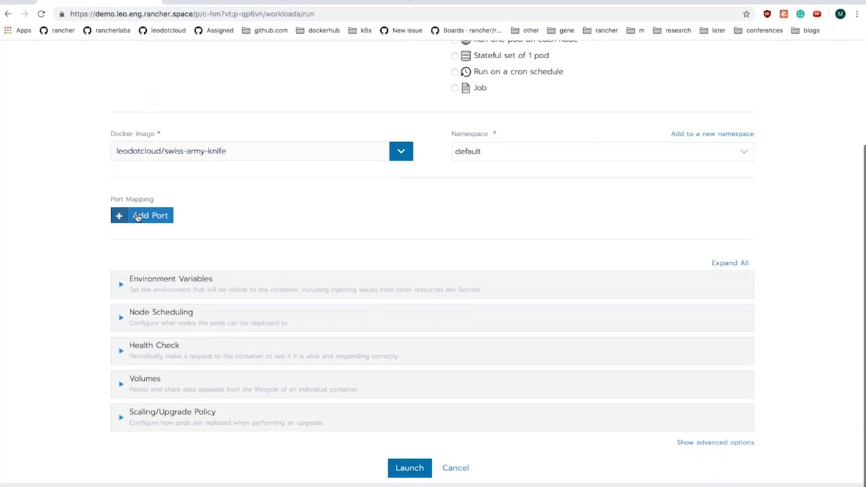
left_click(150, 215)
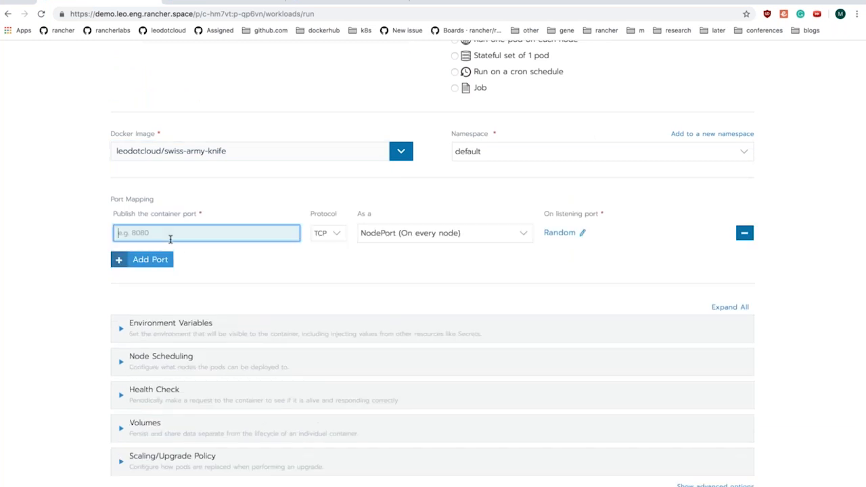
type("900")
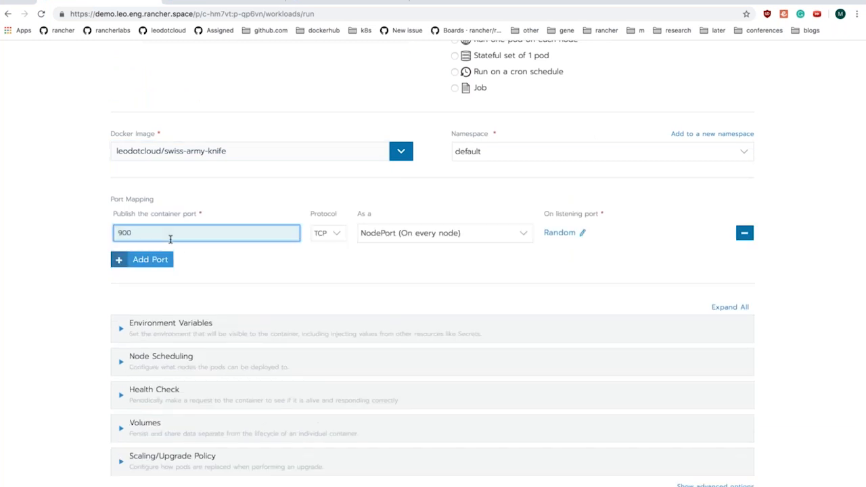
type("9002")
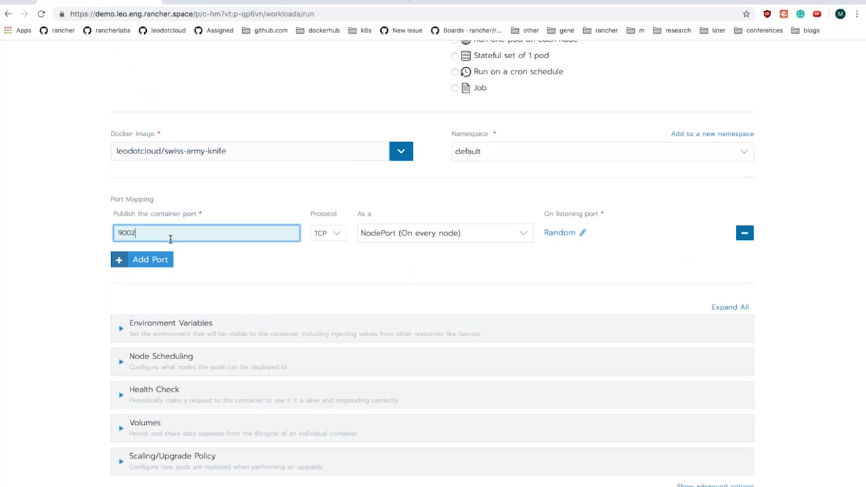
mouse_move(383, 246)
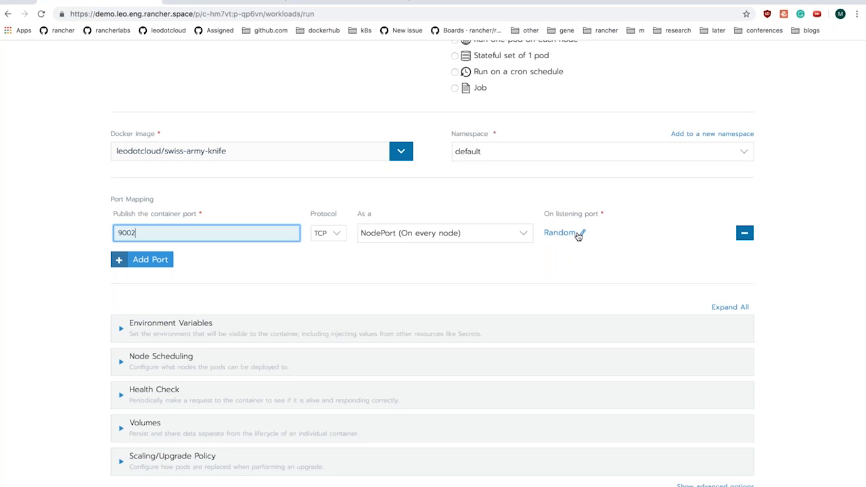
mouse_move(790, 267)
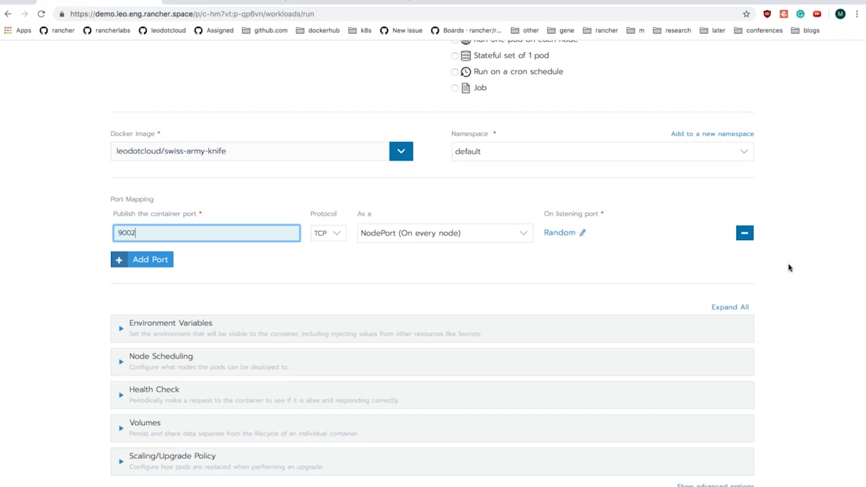
scroll("down", 3)
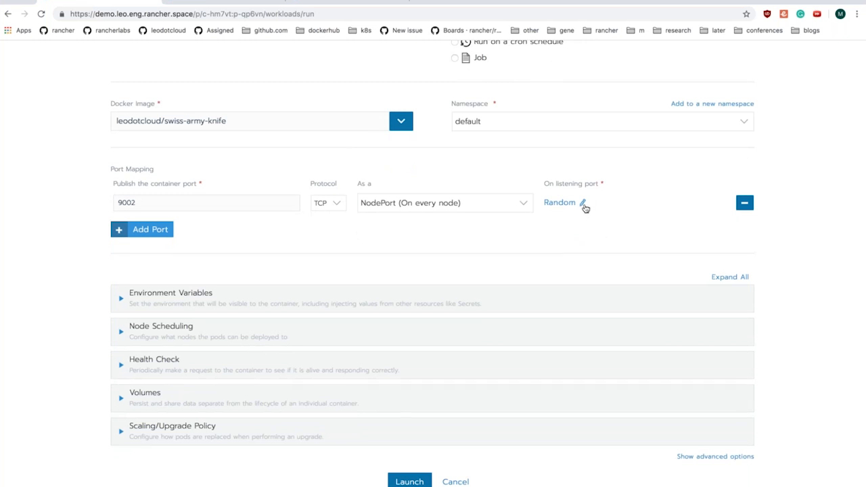
mouse_move(649, 238)
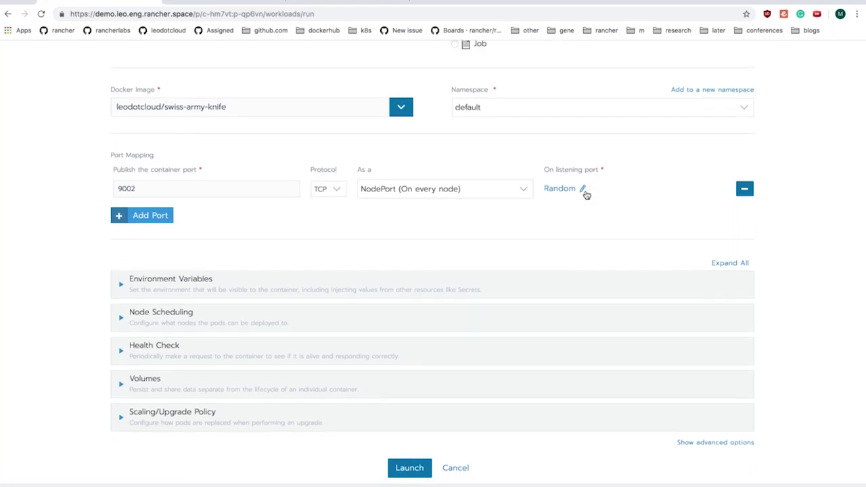
left_click(559, 188)
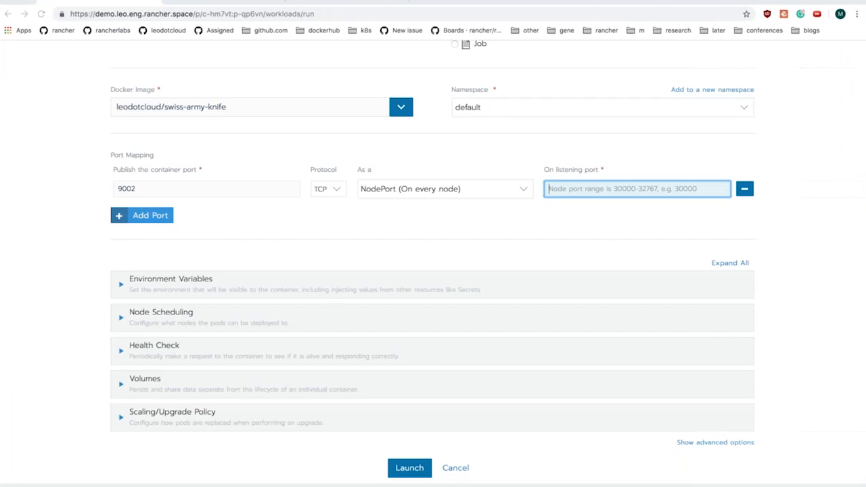
type("320")
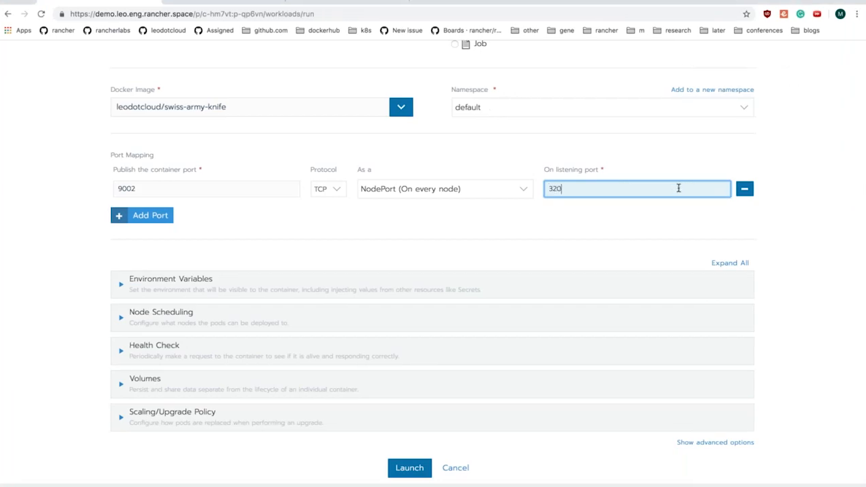
type("92")
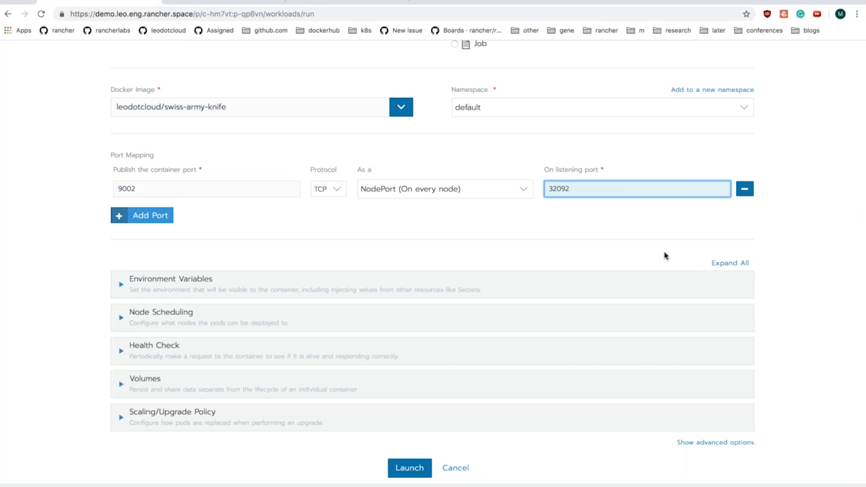
left_click(170, 279)
type("POER")
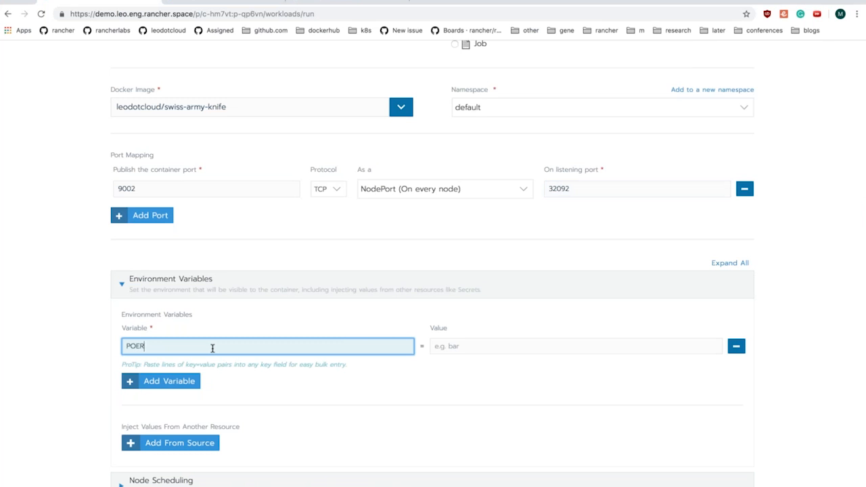
- Set the PORT variable to 9002 and add an ALPHABET variable with value b
type("90")
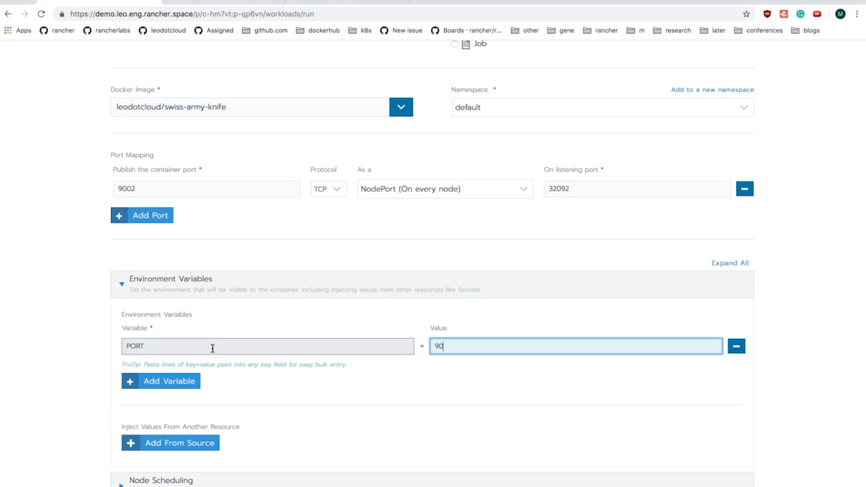
type("02")
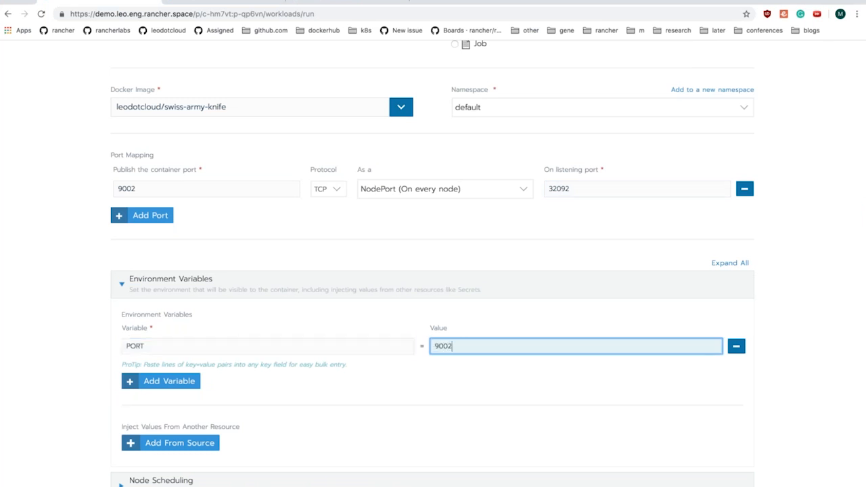
left_click(160, 381)
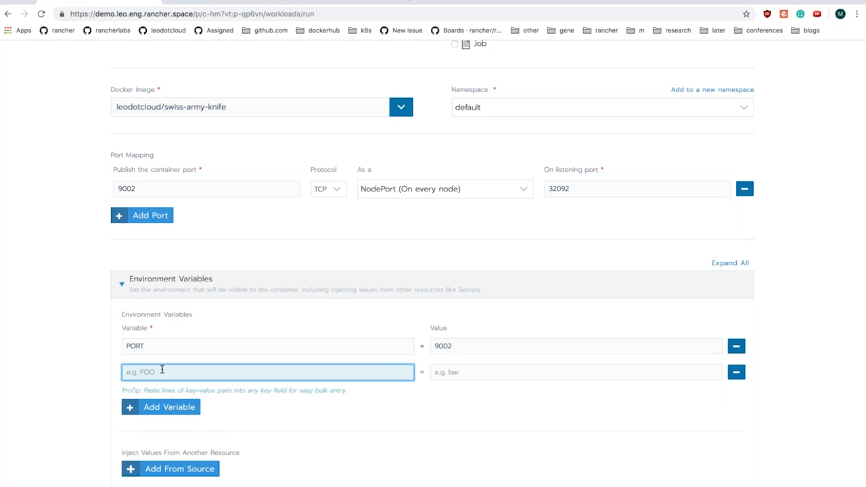
type("AL")
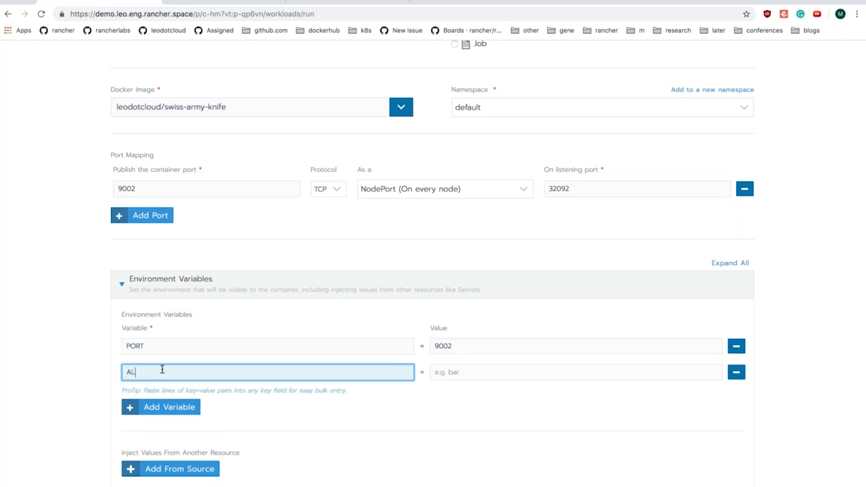
type("PHABET")
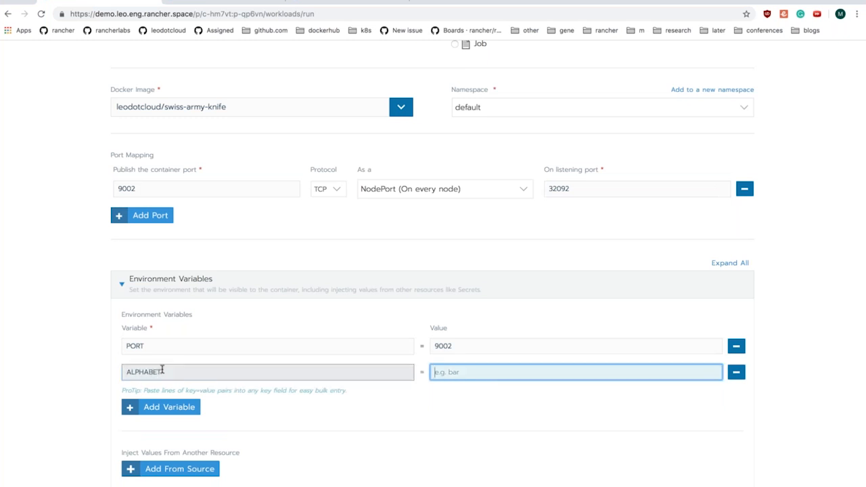
type("b")
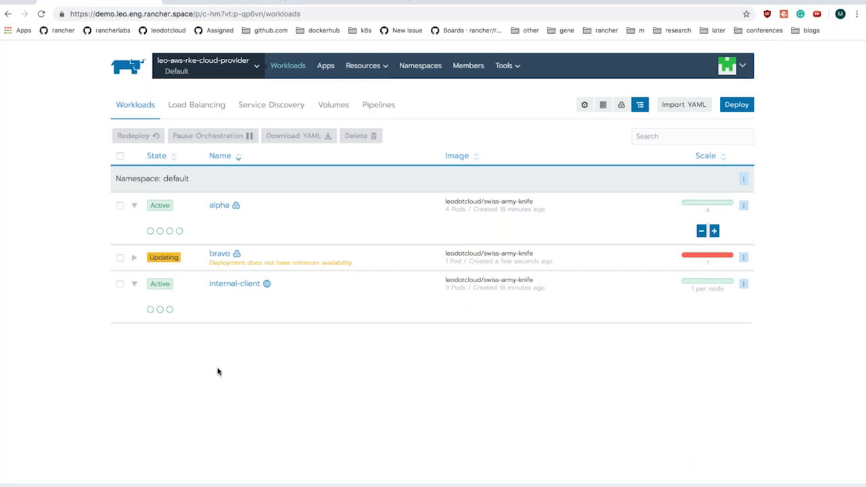
- Wait for bravo to become Active, then open its 32092/tcp endpoint
left_click(134, 257)
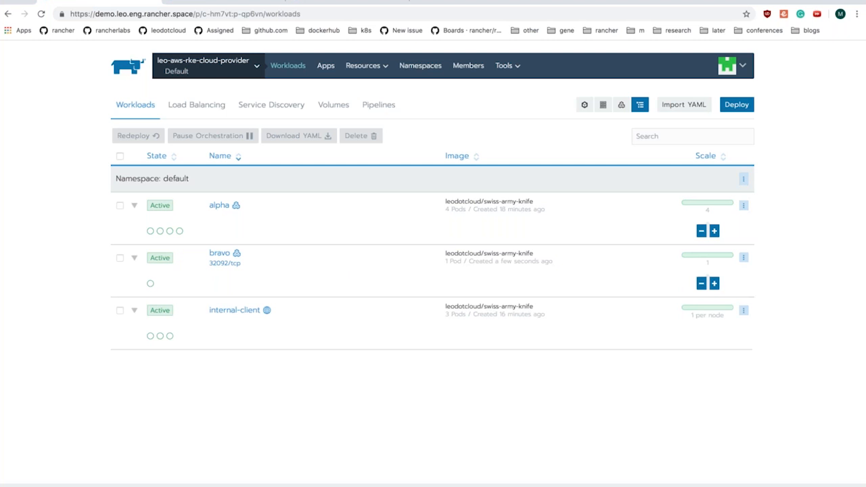
mouse_move(219, 252)
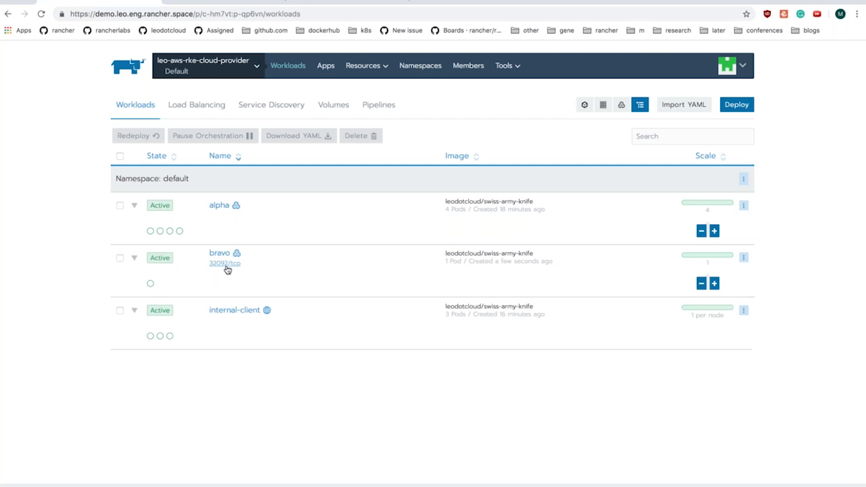
mouse_move(221, 268)
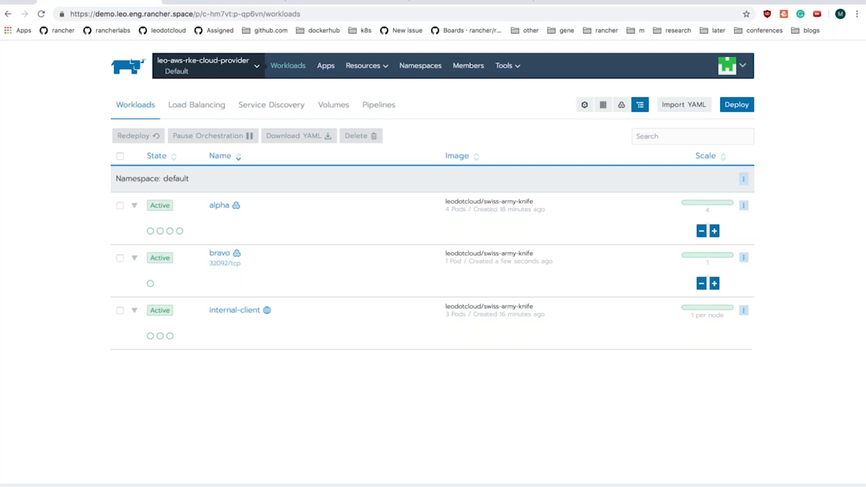
left_click(223, 263)
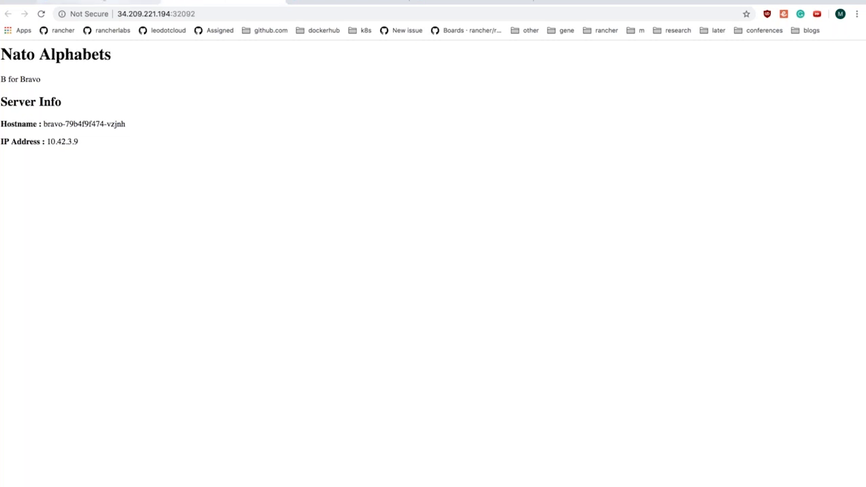
mouse_move(98, 8)
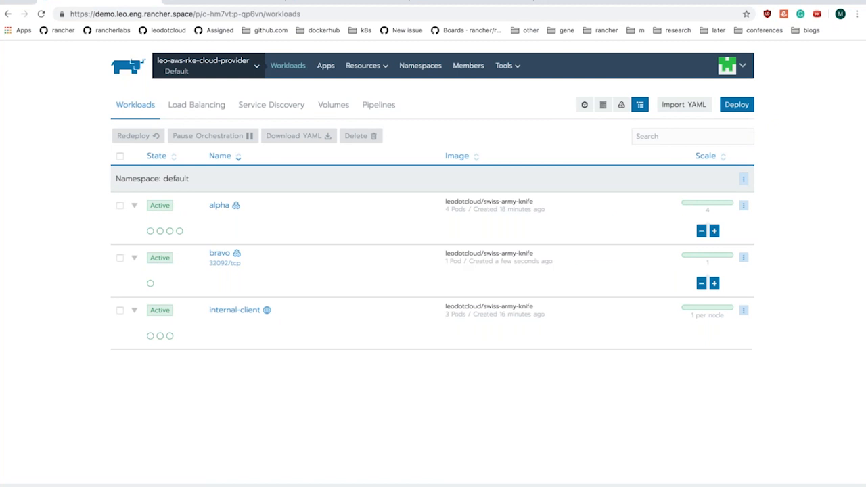
mouse_move(784, 269)
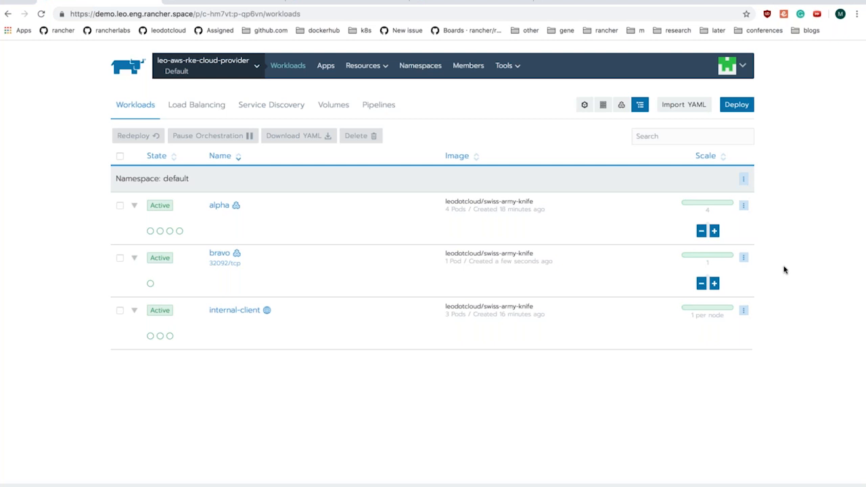
mouse_move(775, 270)
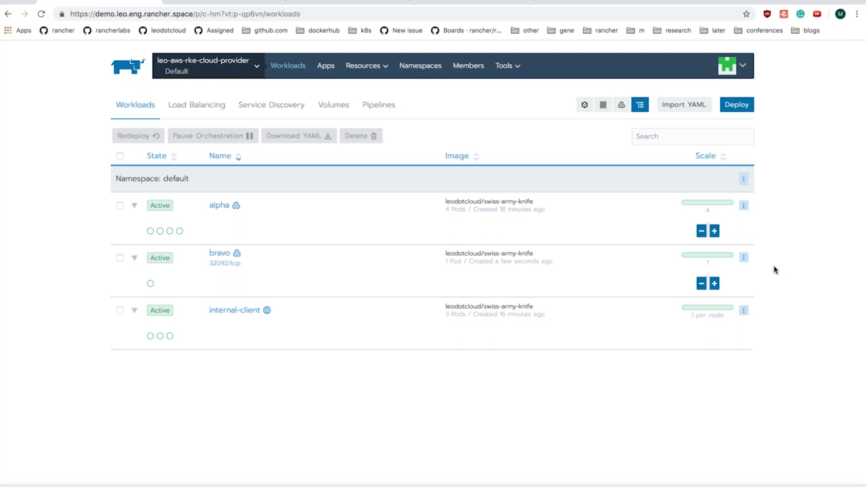
mouse_move(759, 264)
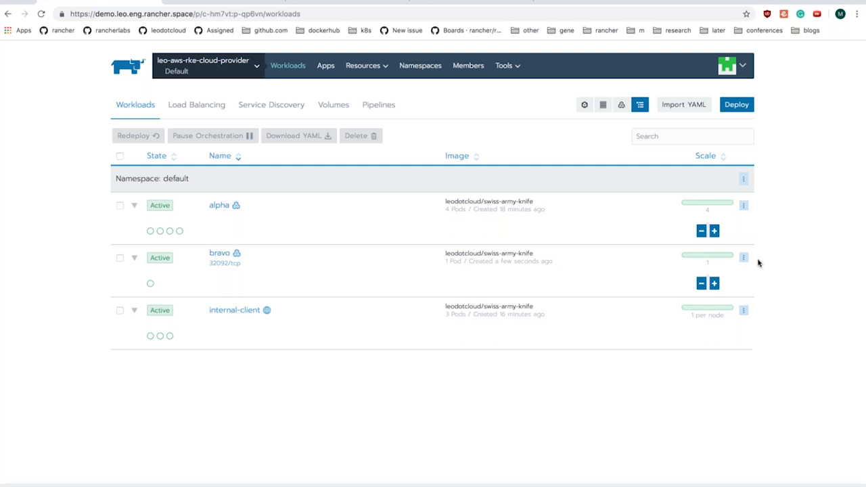
mouse_move(744, 262)
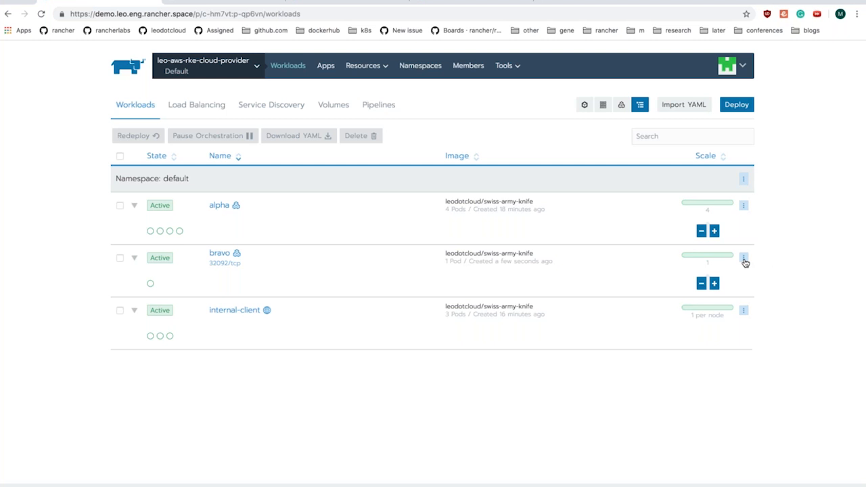
- Open bravo's Deployment YAML and scroll to the env vars and container port 9002
left_click(743, 261)
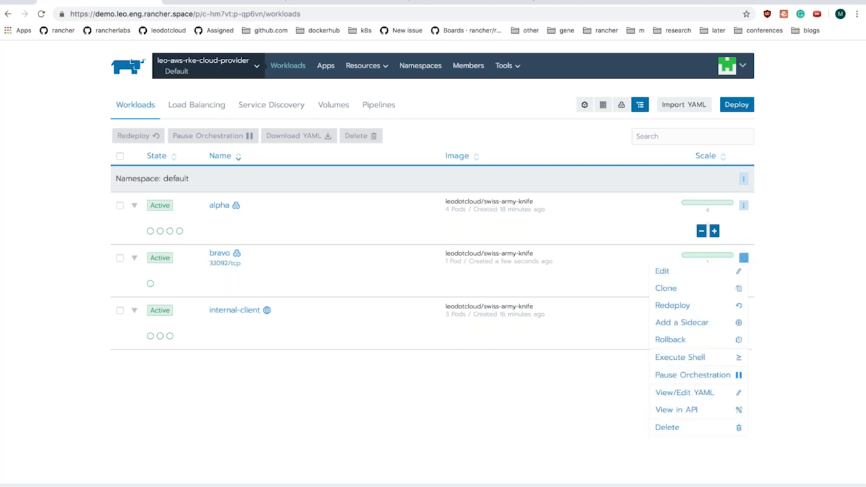
mouse_move(684, 392)
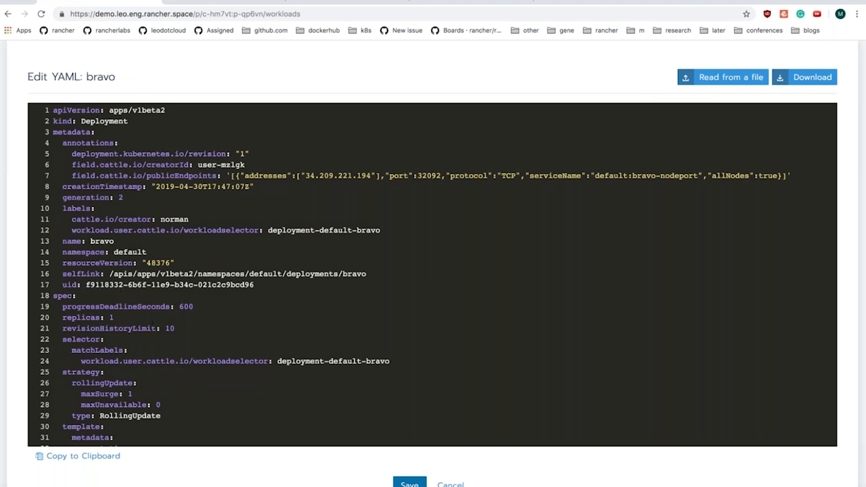
scroll("down", 3)
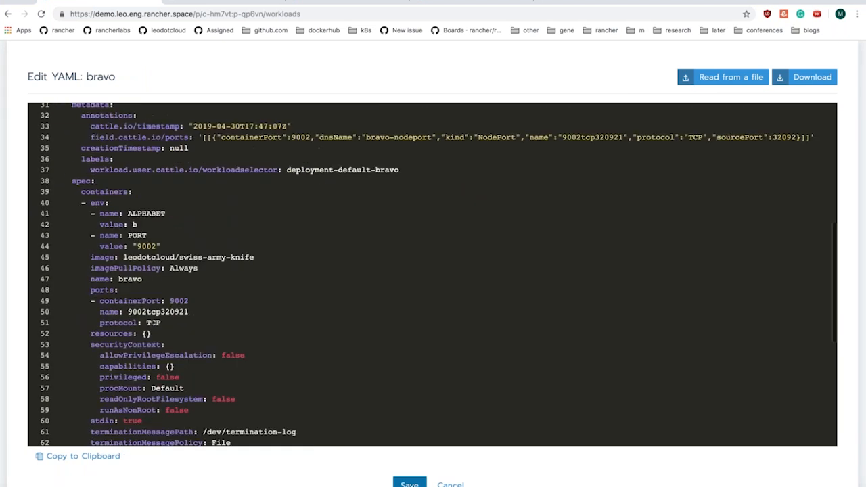
scroll("down", 3)
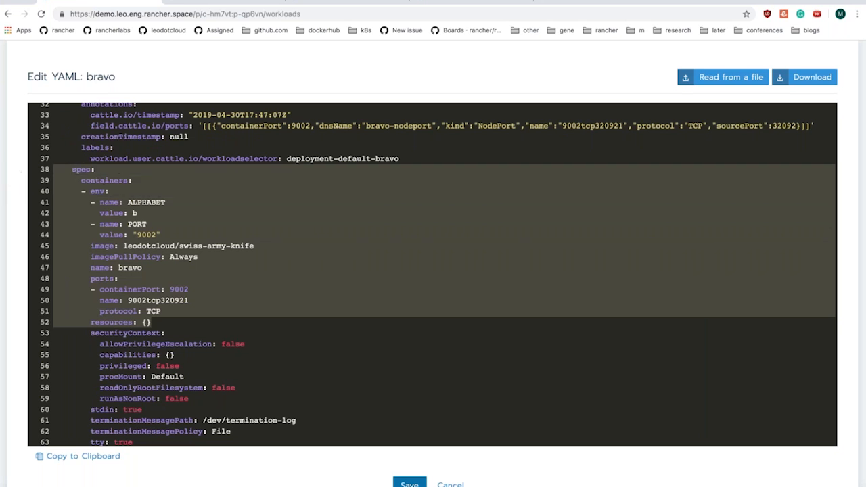
left_click(189, 300)
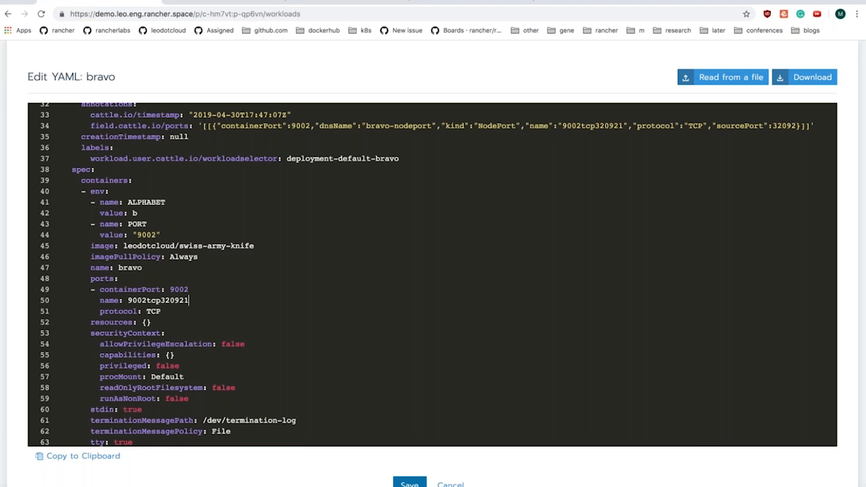
left_click(409, 484)
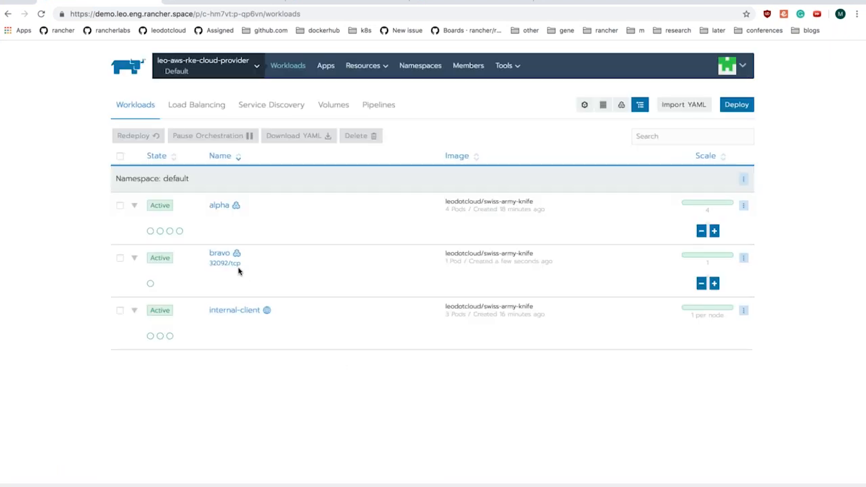
mouse_move(240, 110)
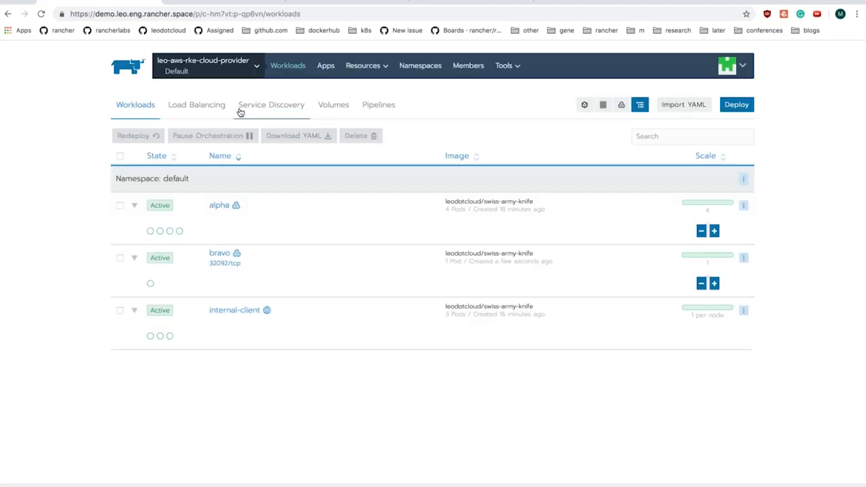
left_click(270, 104)
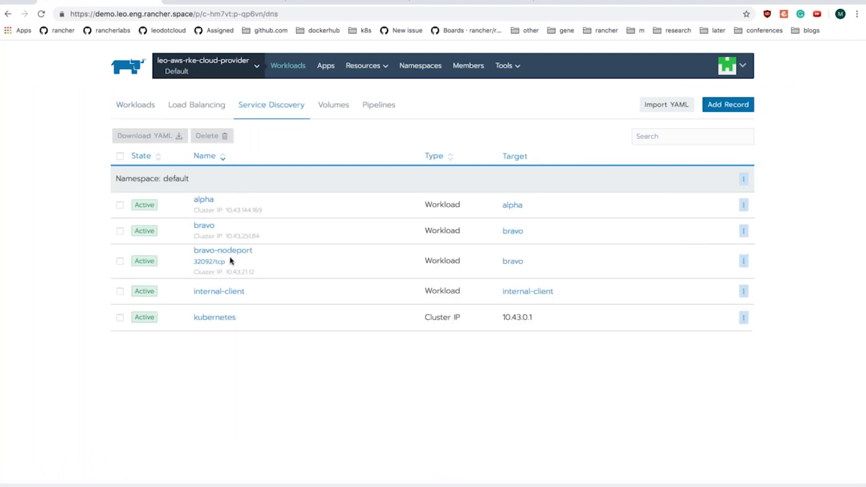
mouse_move(223, 251)
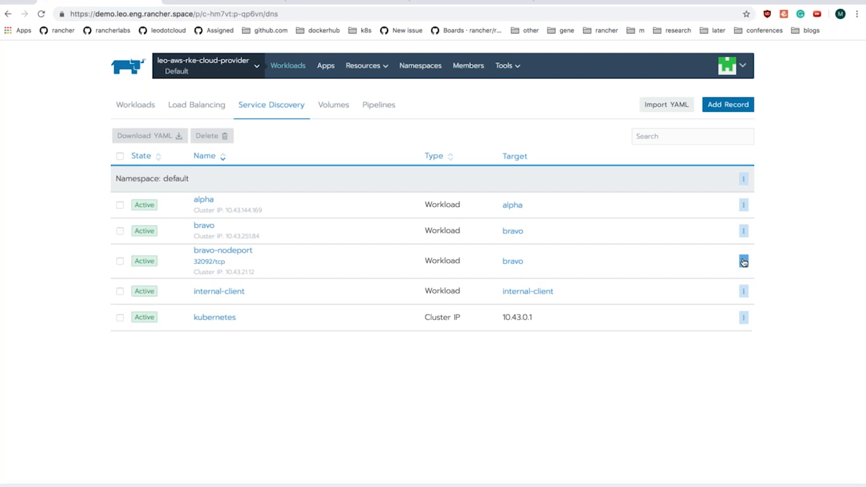
mouse_move(709, 313)
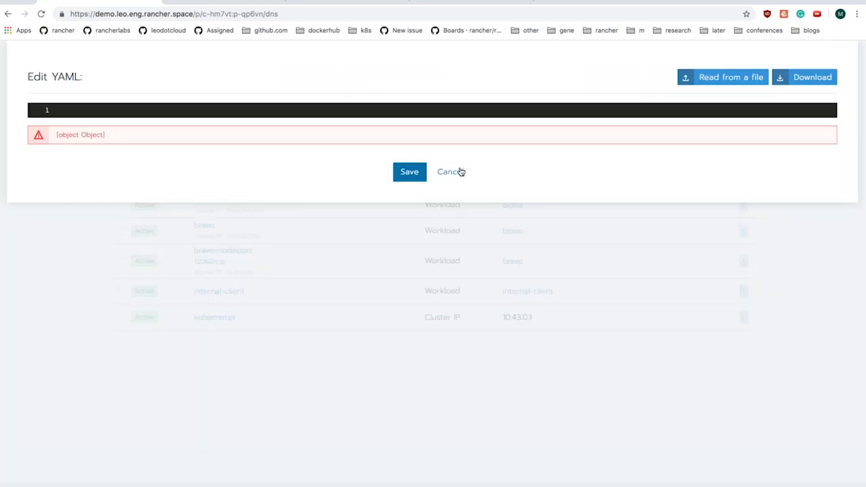
left_click(448, 171)
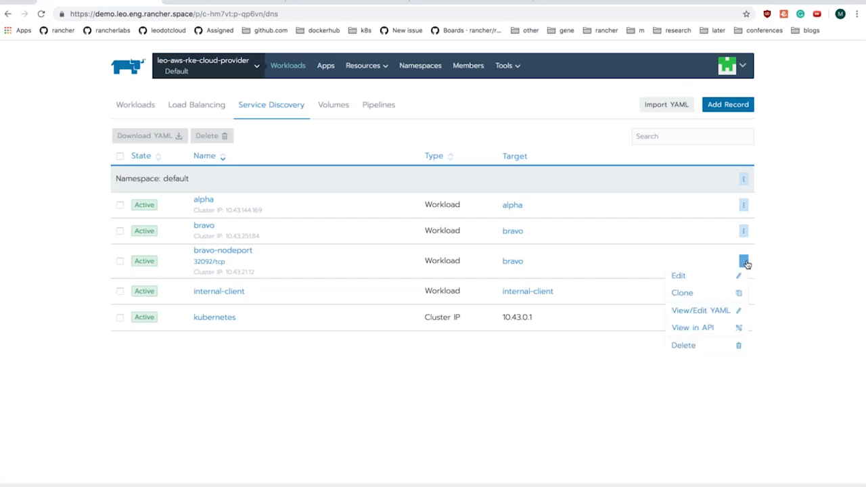
left_click(700, 309)
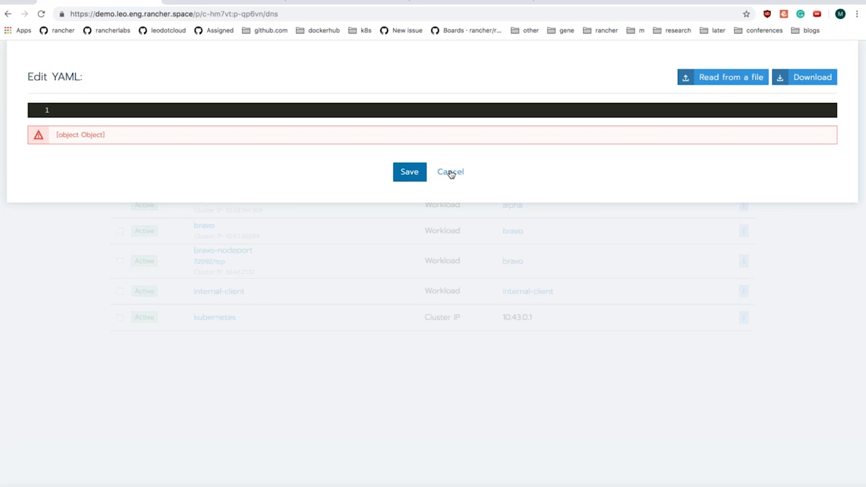
left_click(450, 171)
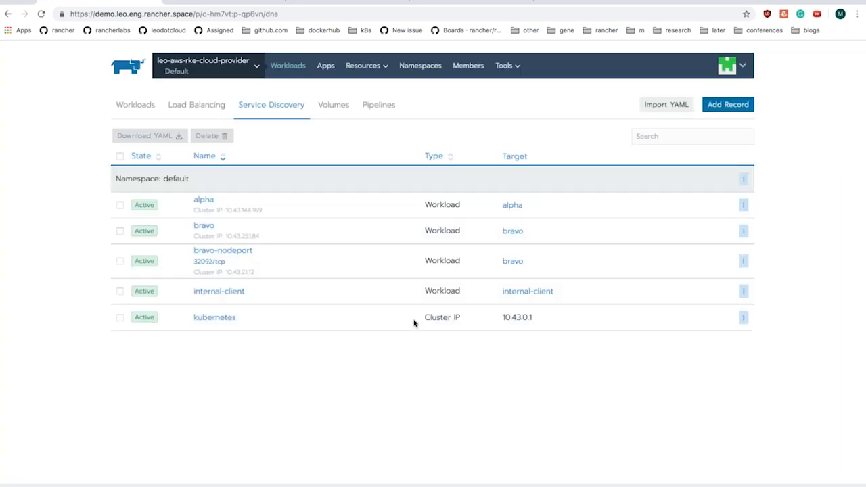
mouse_move(519, 250)
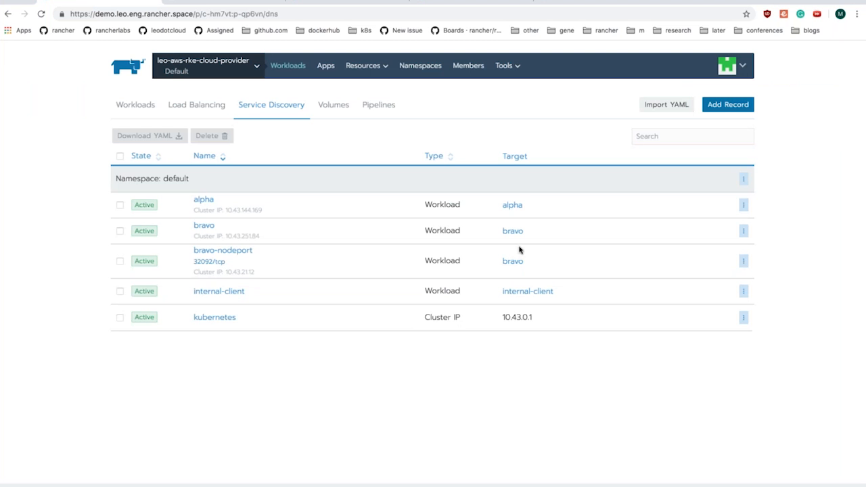
mouse_move(251, 265)
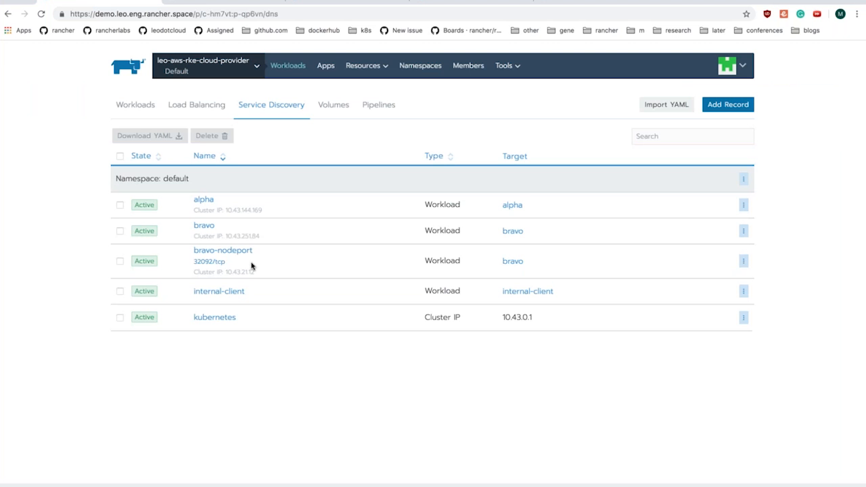
mouse_move(246, 259)
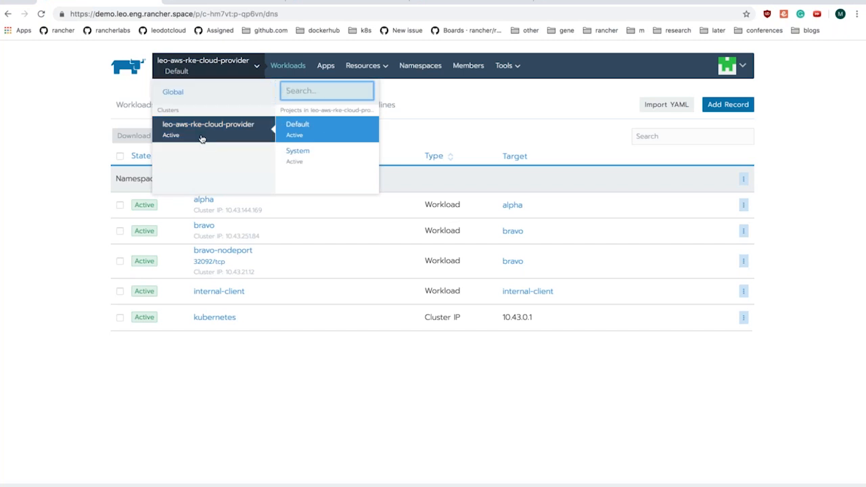
- Open a kubectl shell on the leo-aws-rke-cloud-provider cluster and list all services
left_click(213, 128)
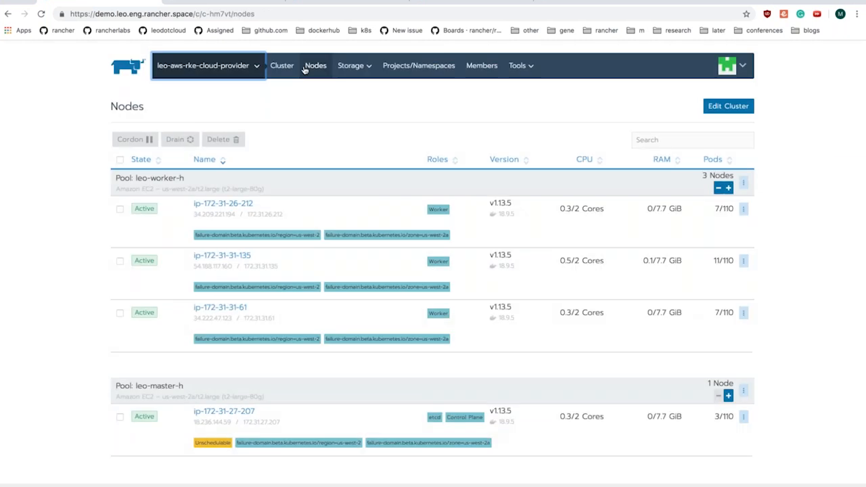
left_click(282, 65)
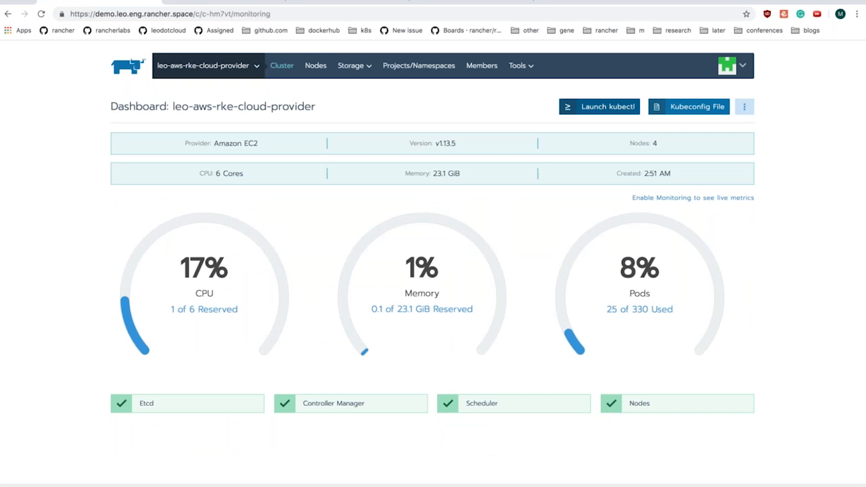
left_click(599, 107)
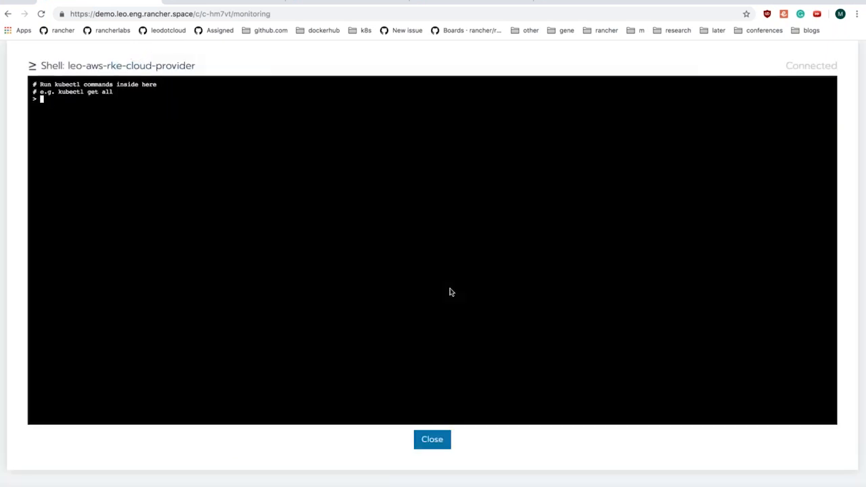
type("kubectl get svc")
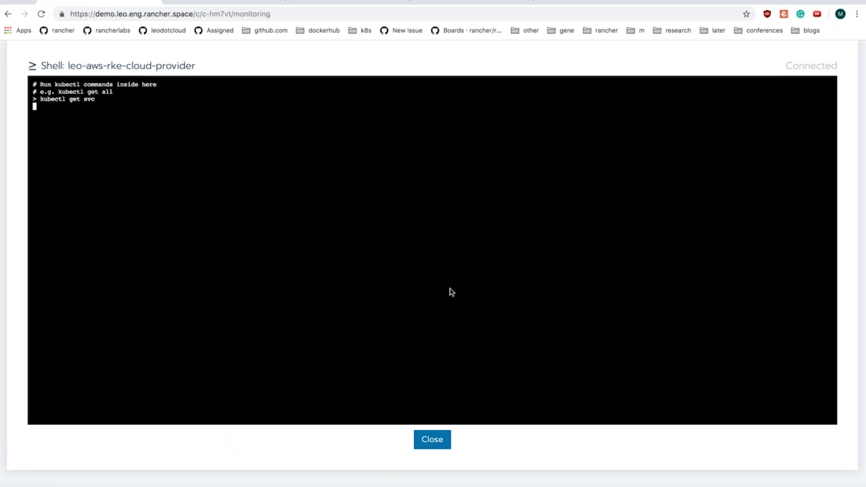
key("Return")
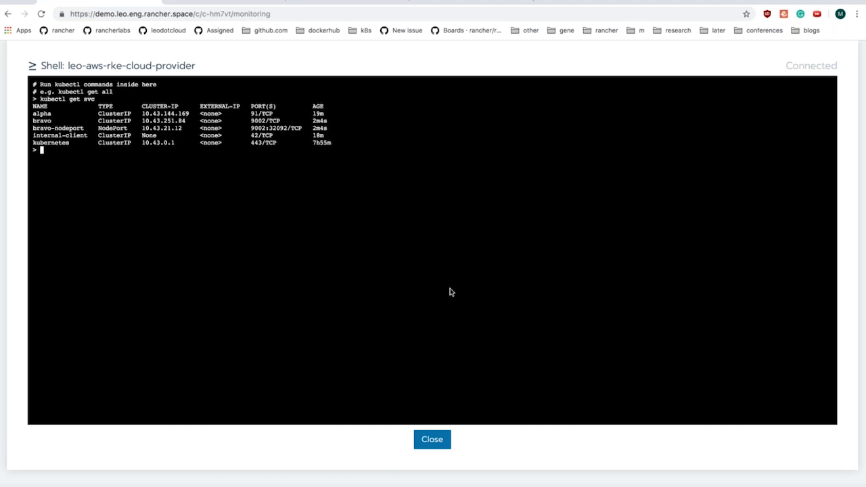
- Print the bravo-nodeport Service as YAML and highlight its nodePort 32092 line
type("kubectl get svc")
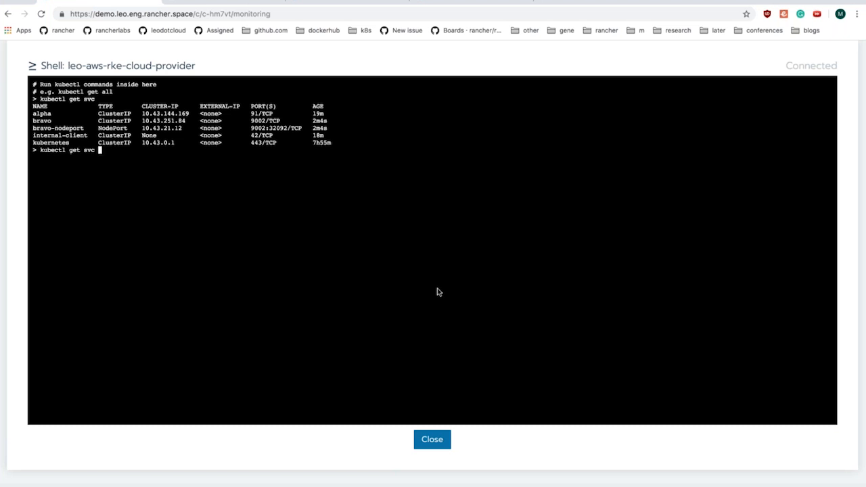
mouse_move(86, 132)
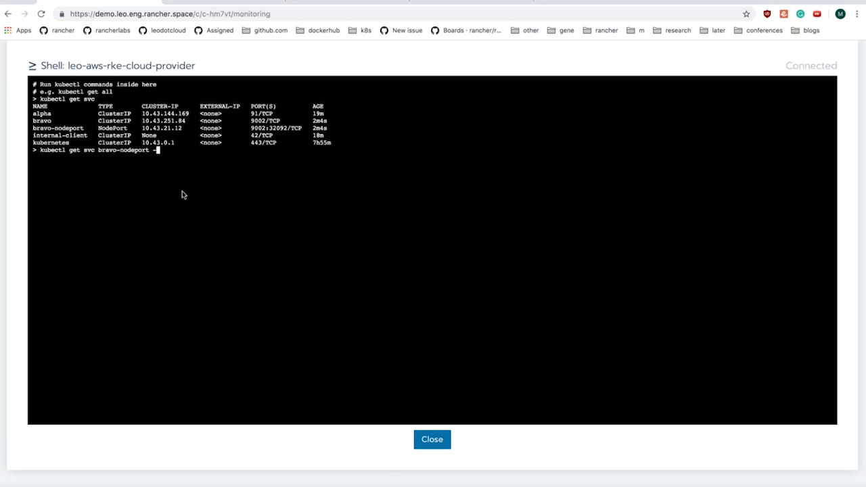
type("-o y")
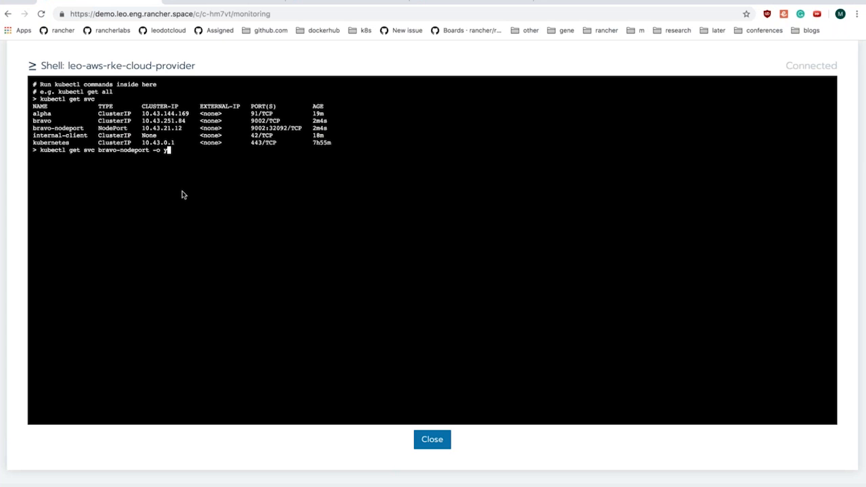
key("Return")
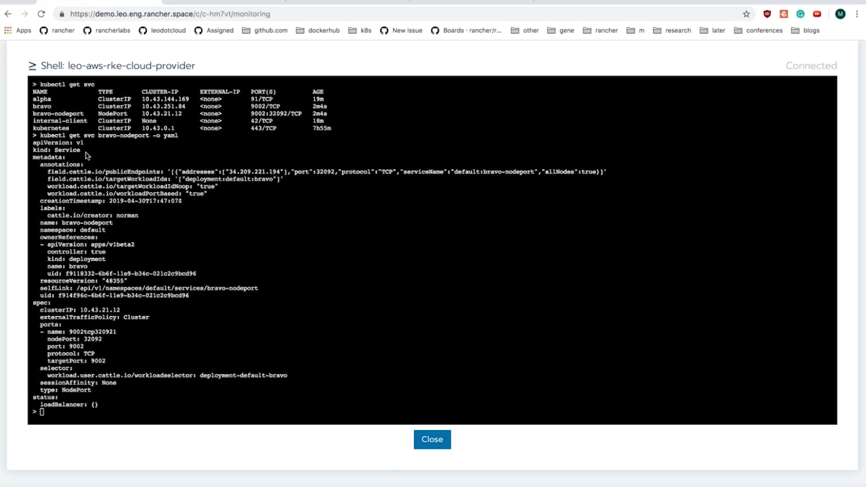
double_click(64, 149)
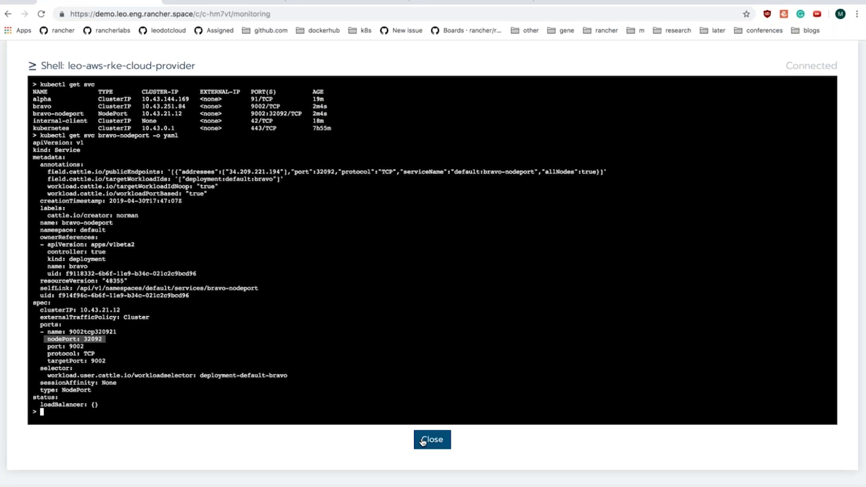
- Close the kubectl shell and switch to the Global clusters view
left_click(432, 439)
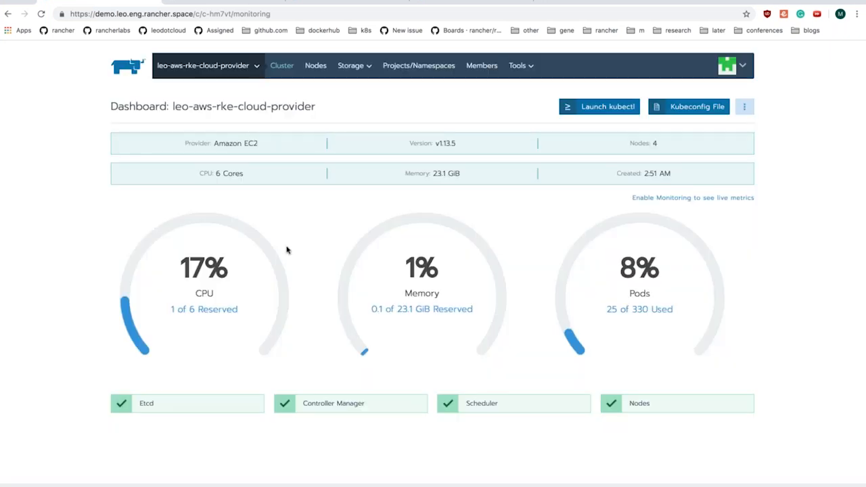
mouse_move(342, 232)
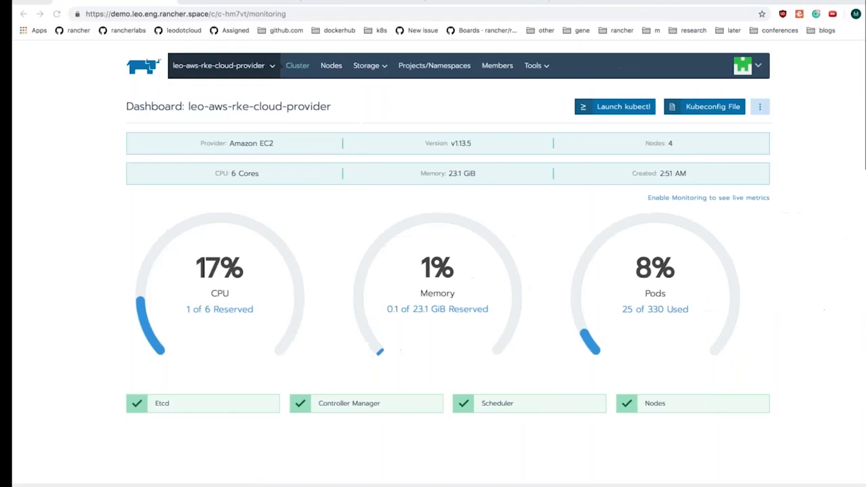
left_click(224, 65)
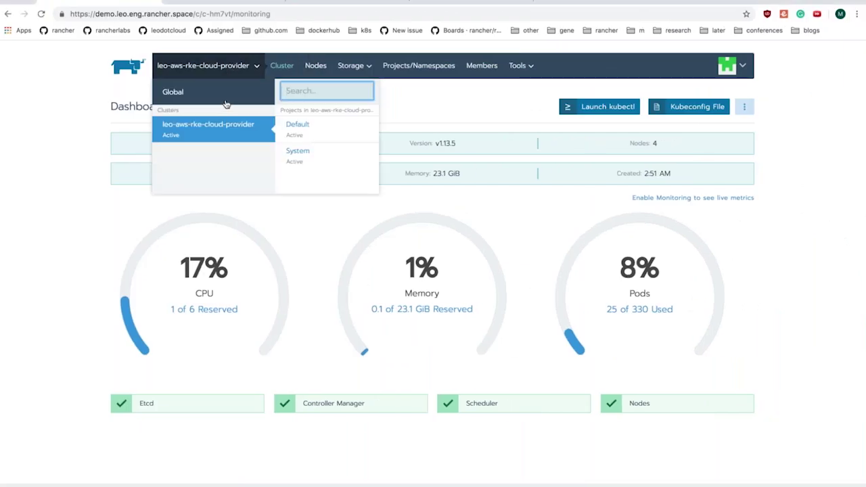
left_click(172, 91)
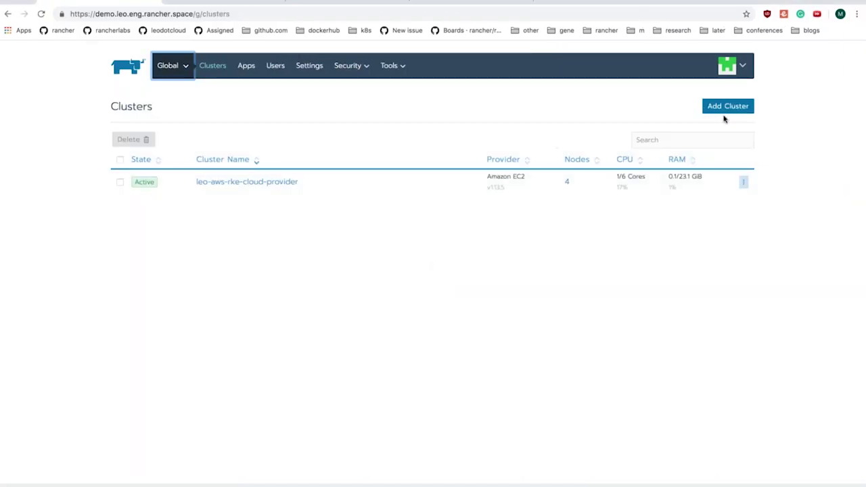